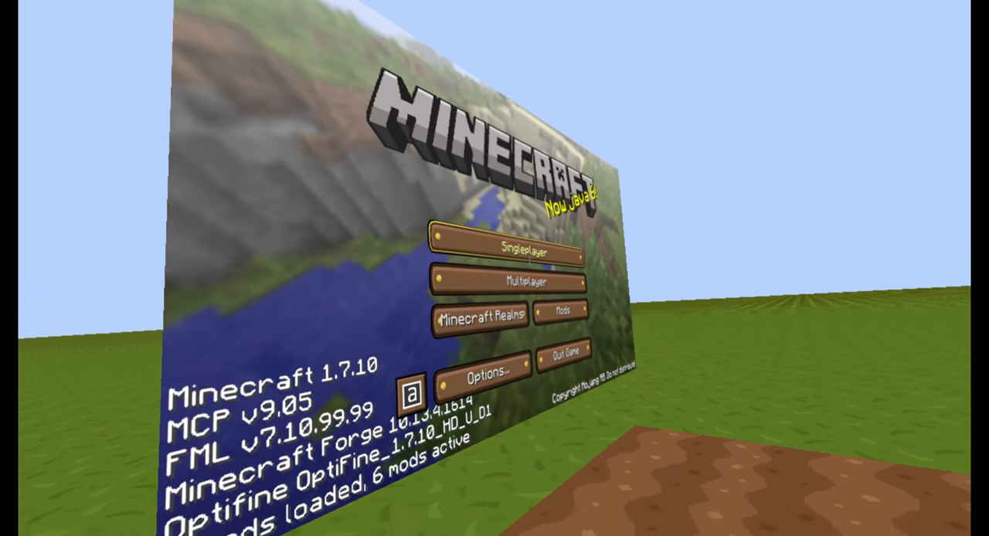
Create a new flat singleplayer world and load into its open grassland.
left_click(510, 248)
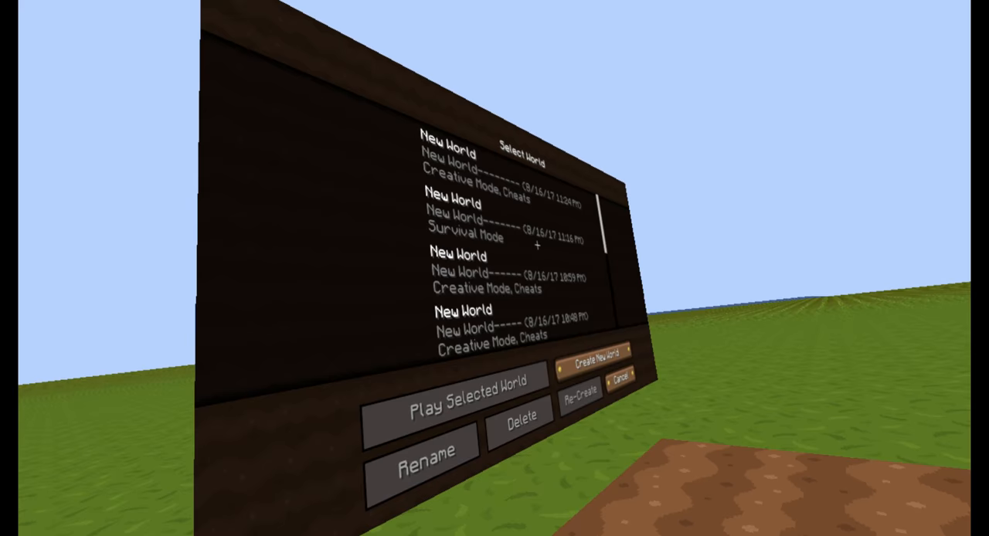
left_click(597, 353)
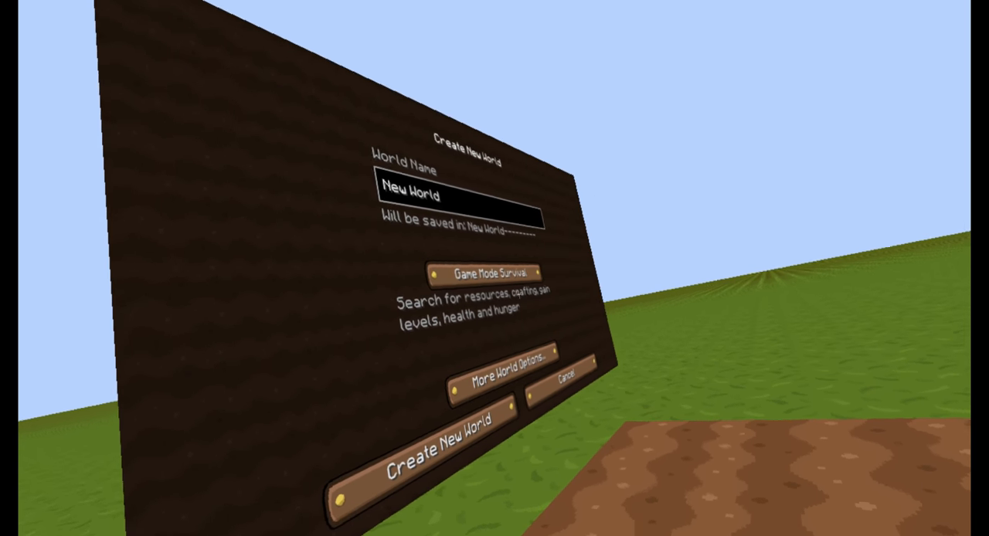
left_click(506, 385)
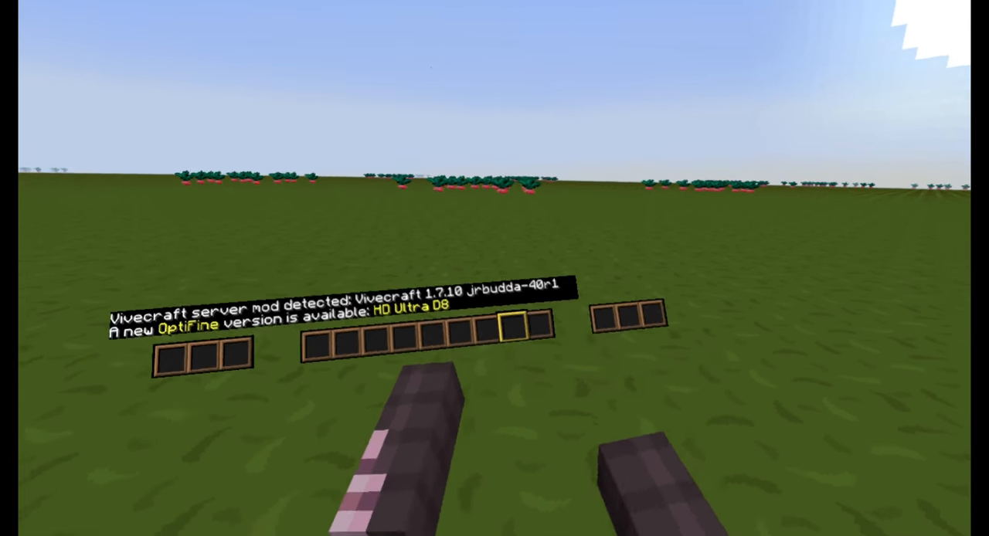
key("Escape")
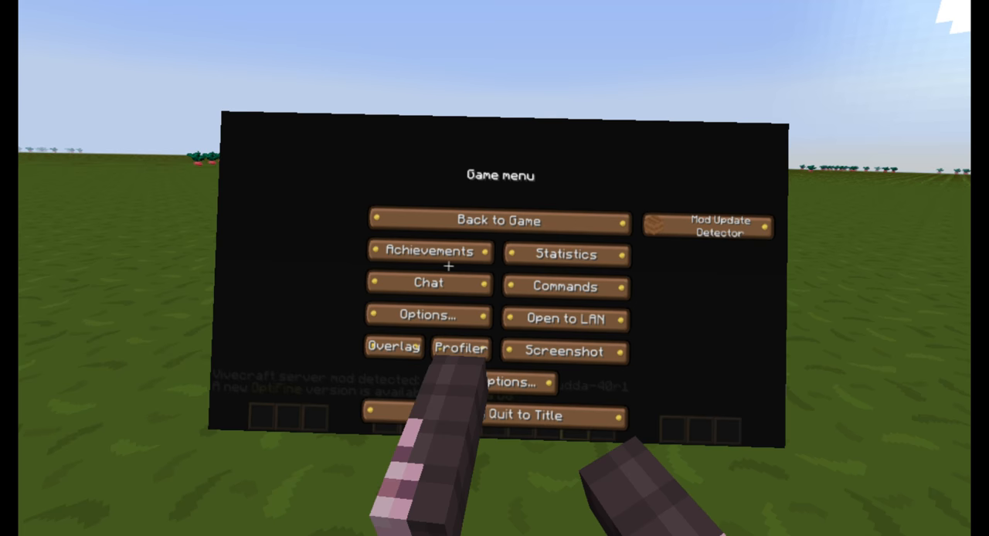
left_click(500, 220)
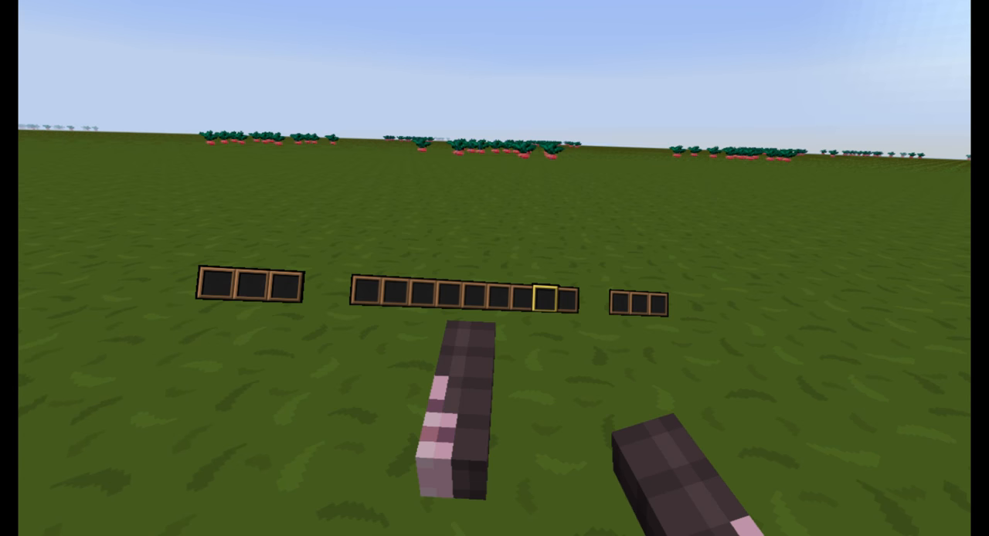
key("e")
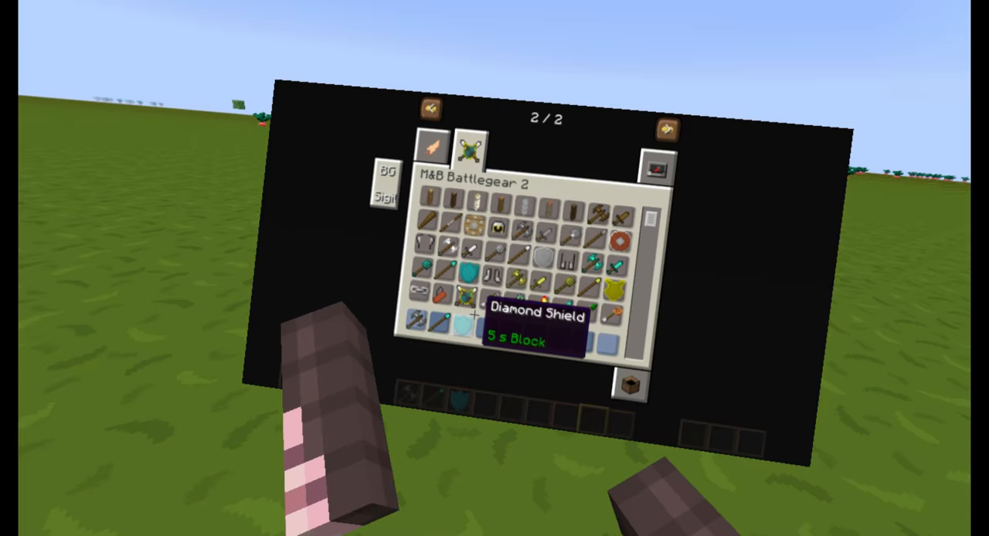
Equip the battleaxe, swords and diamond shield in the Battlegear loadout, leaving the game menu up.
key("Escape")
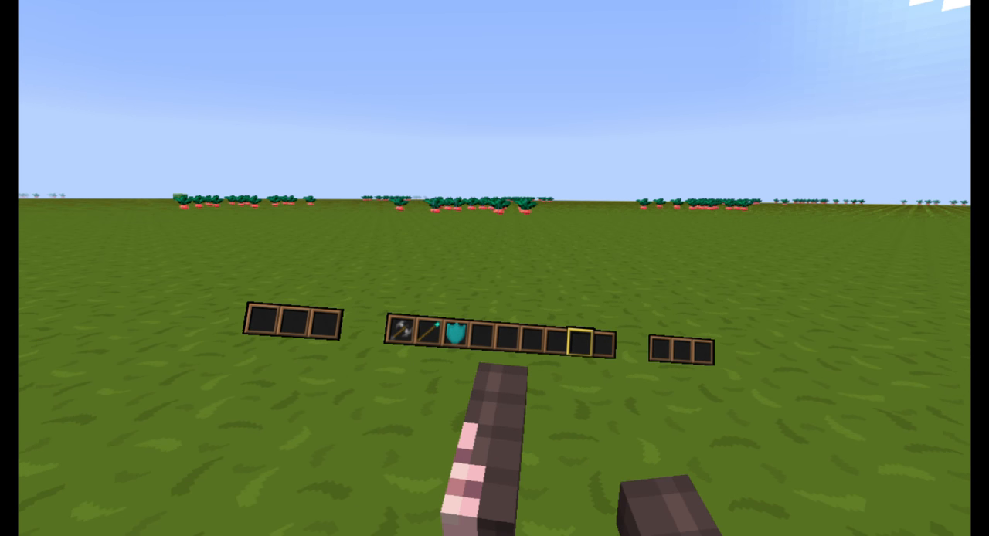
key("e")
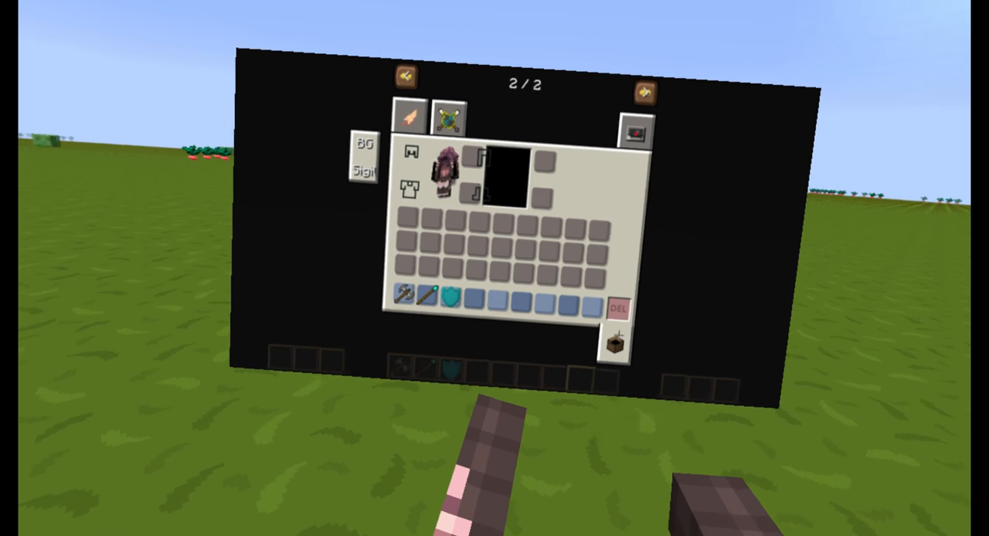
left_click(444, 115)
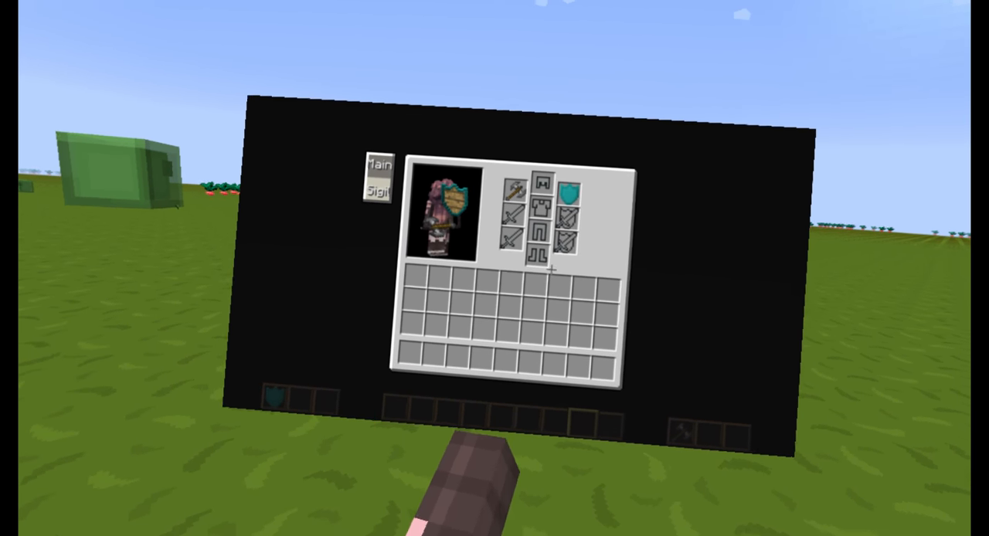
key("escape")
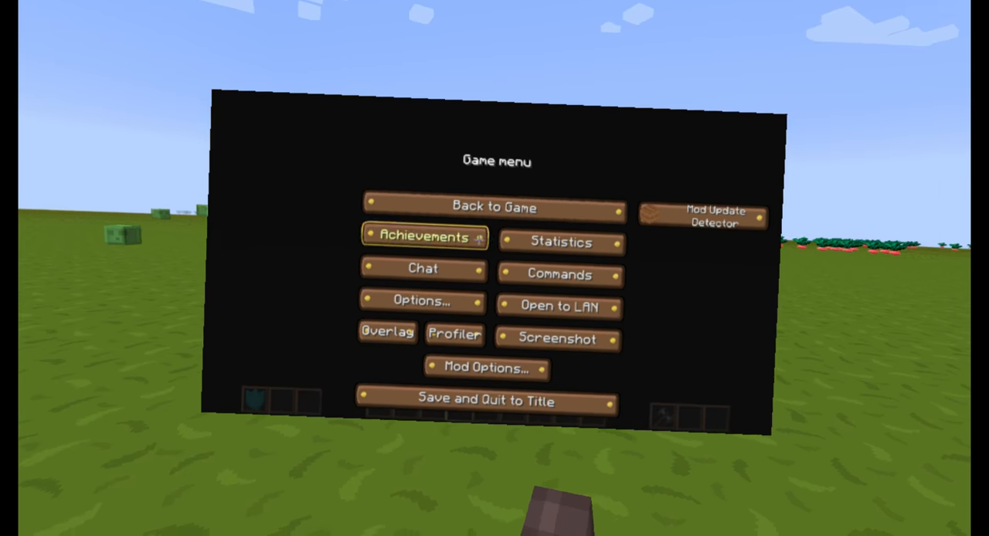
Review the Controls key bindings, scrolling to Draw Weapons and Special.
left_click(421, 302)
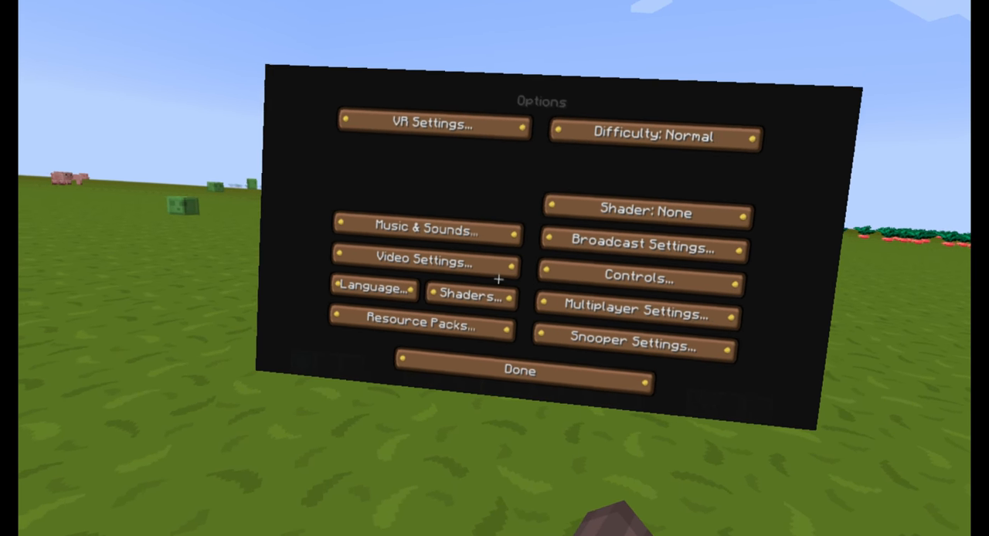
left_click(641, 277)
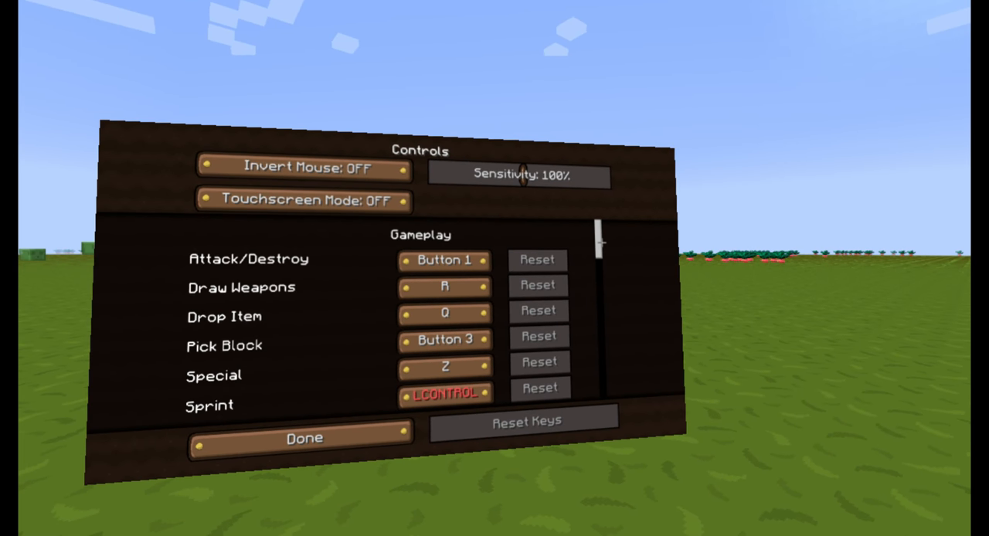
scroll("down", 3)
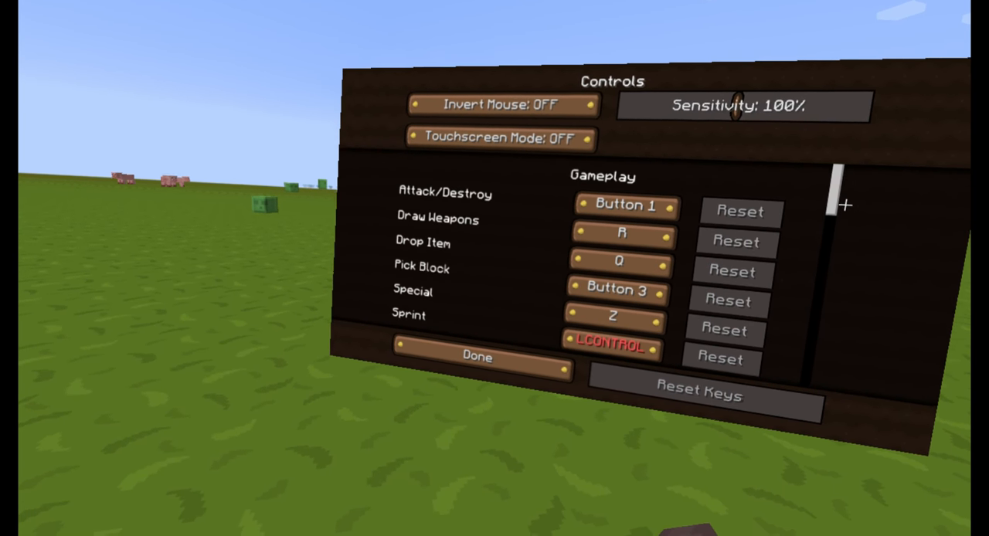
scroll("down", 3)
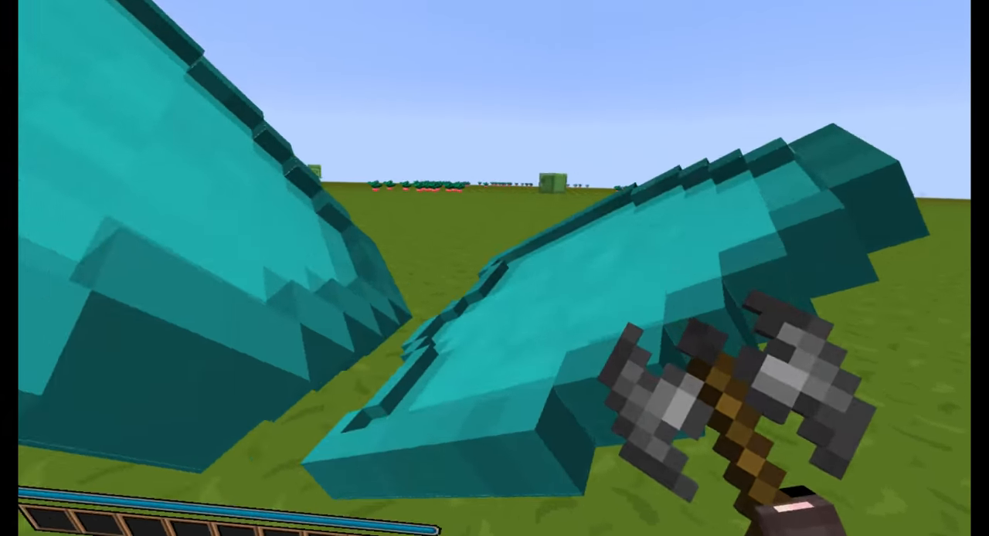
mouse_move(494, 232)
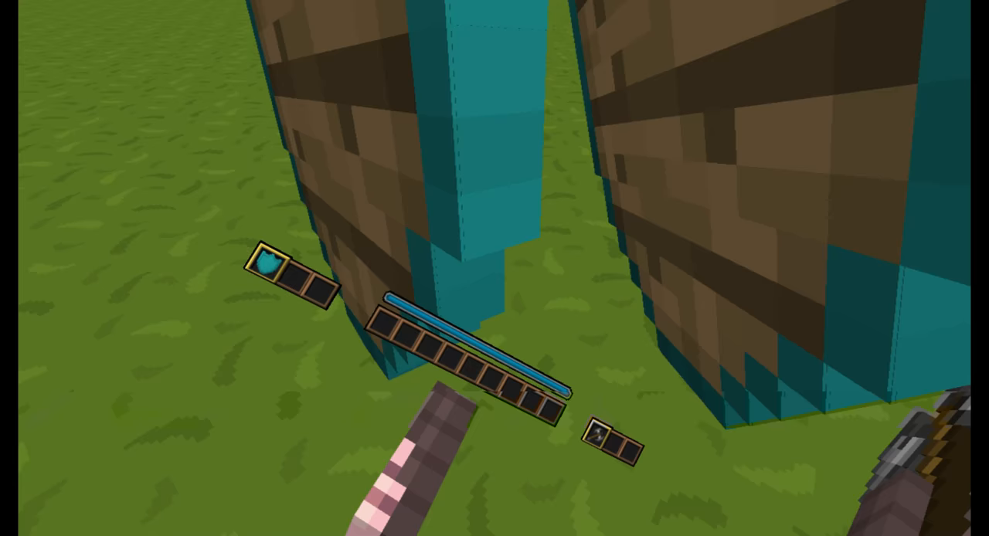
Return to the game via the menu, then bring up the creative inventory on the Battlegear 2 items.
key("Escape")
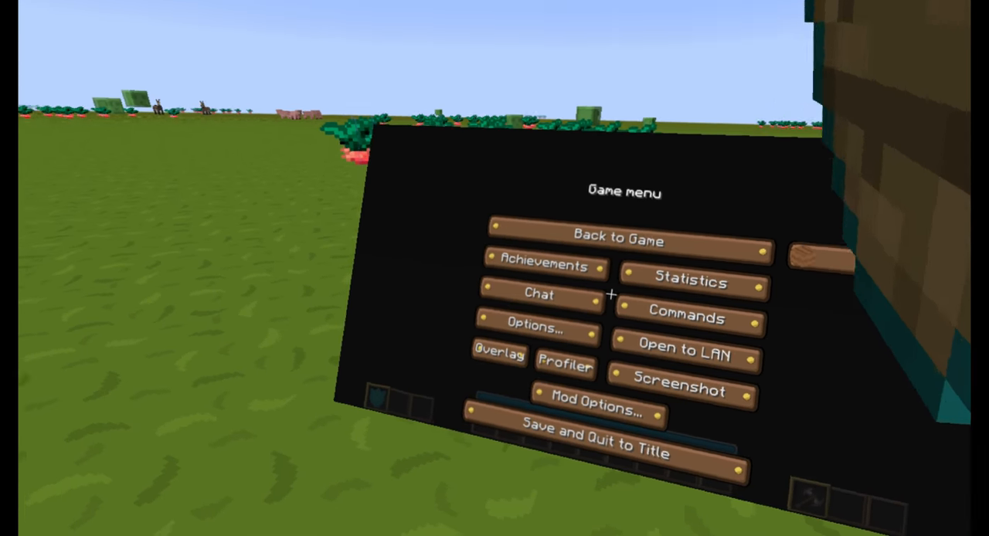
left_click(618, 236)
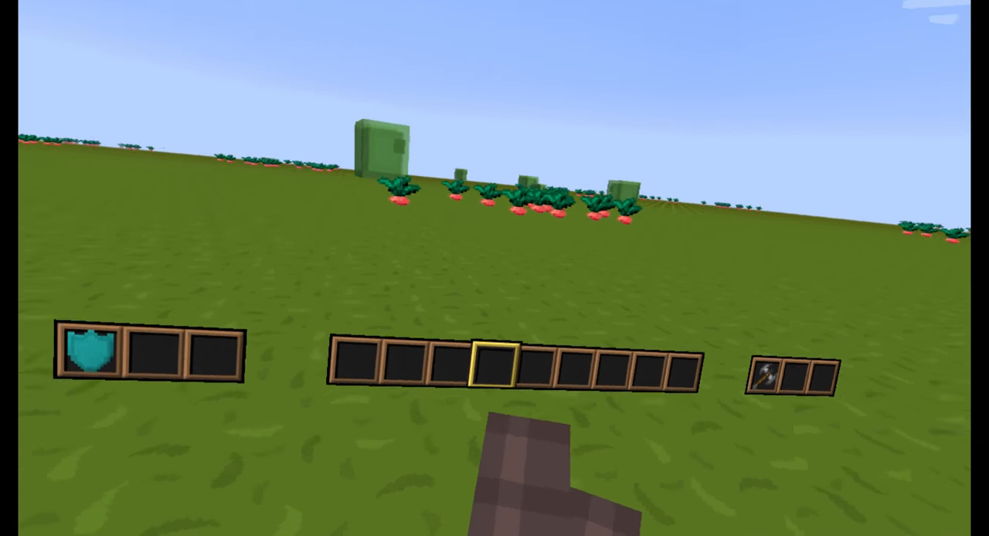
key("Escape")
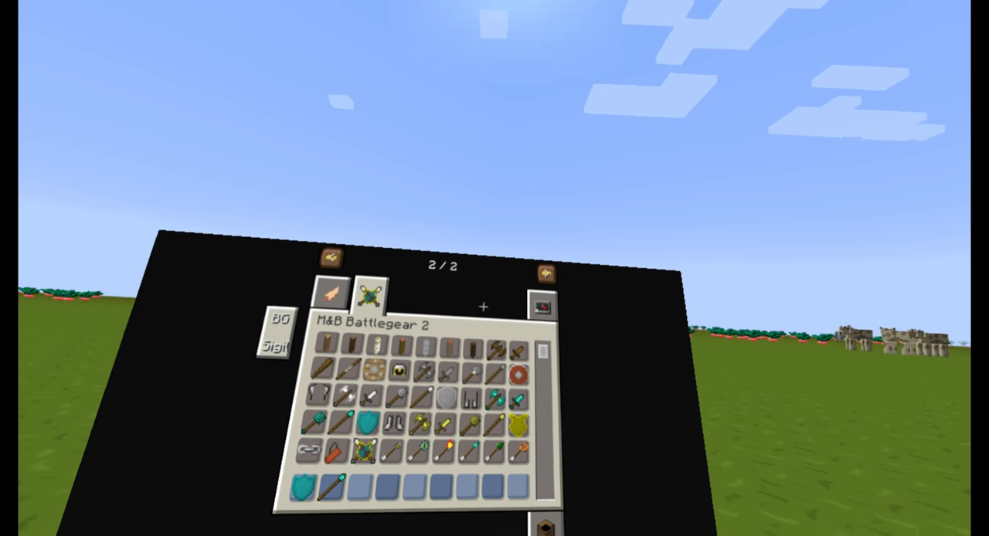
left_click(334, 260)
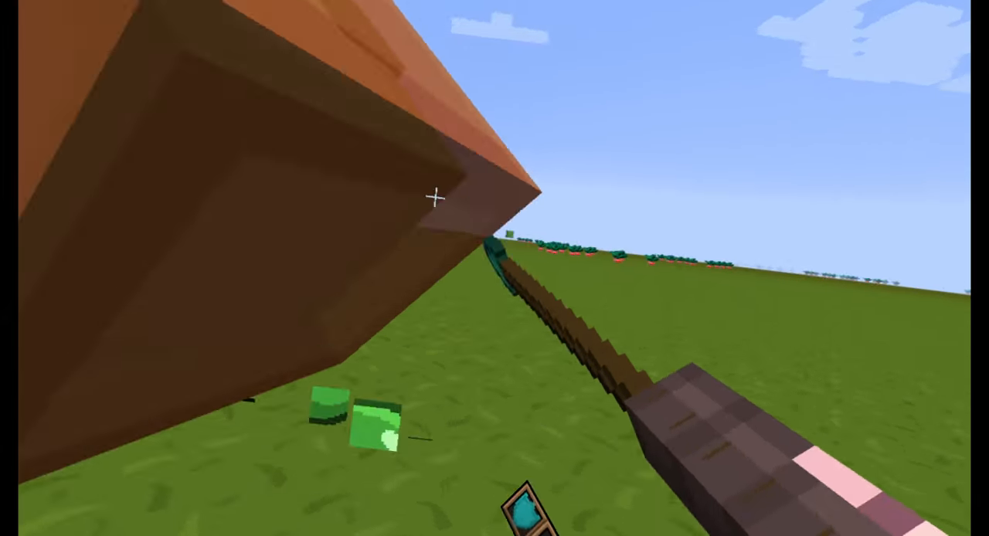
mouse_move(494, 268)
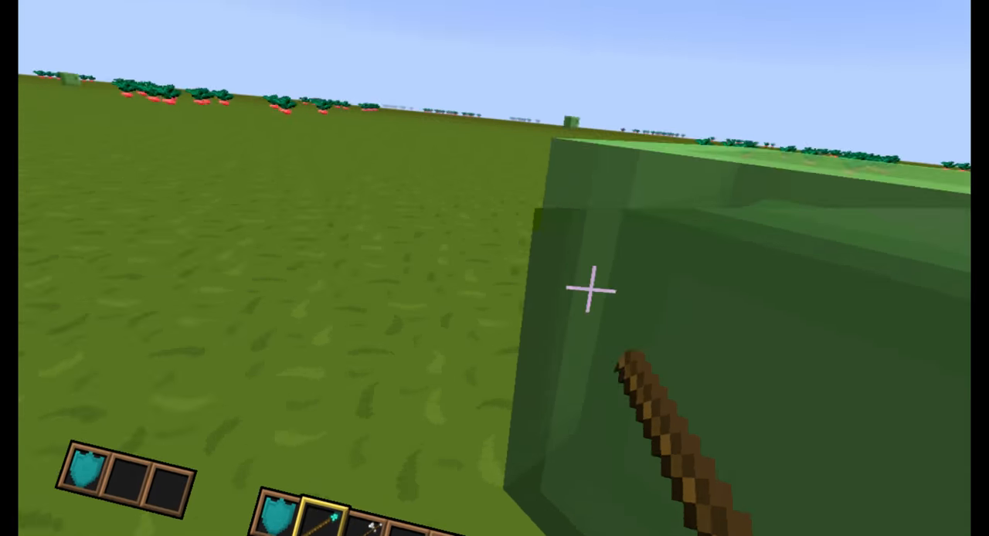
Bring up the creative inventory after swinging the spear at the slime.
key("Escape")
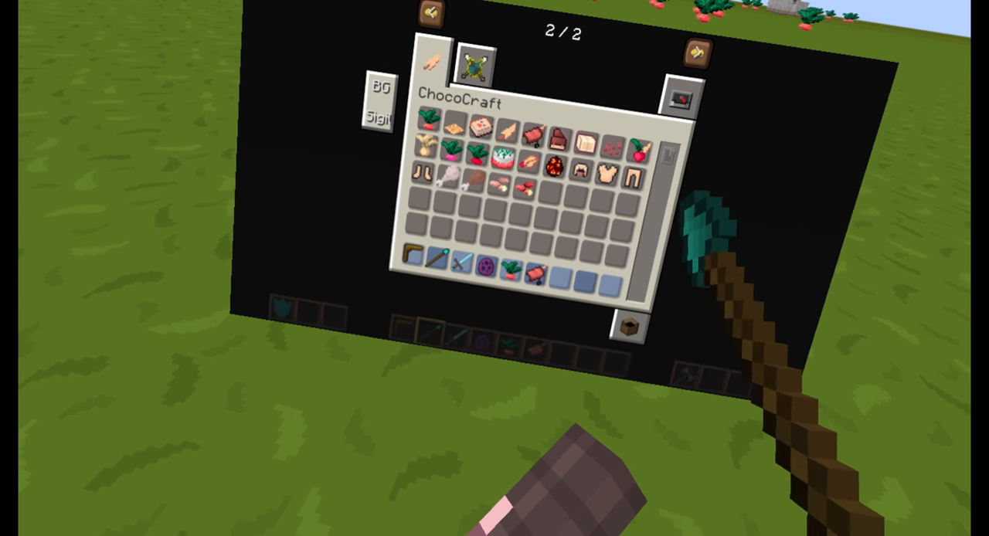
Close the inventory with the ChocoCraft items in the hotbar and return to the world.
key("Escape")
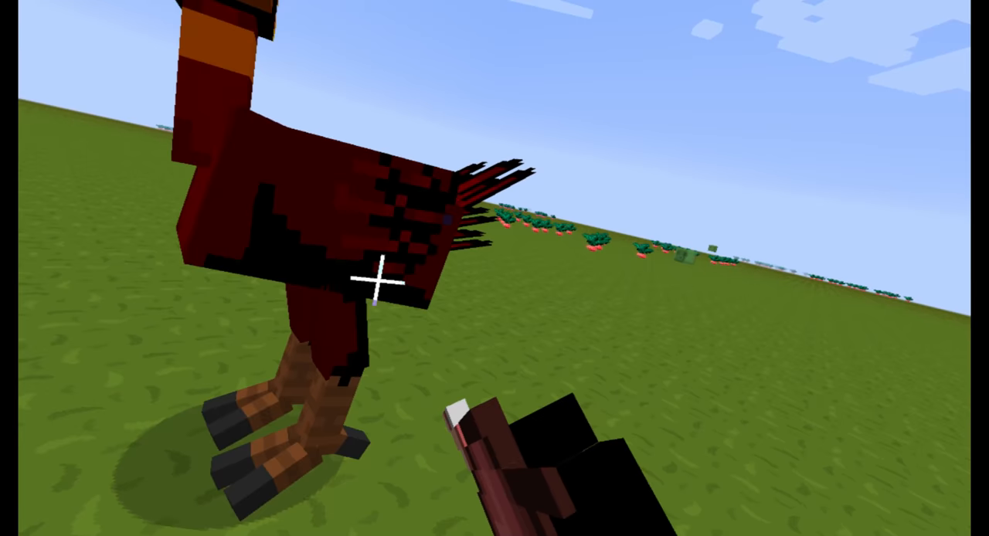
mouse_move(494, 268)
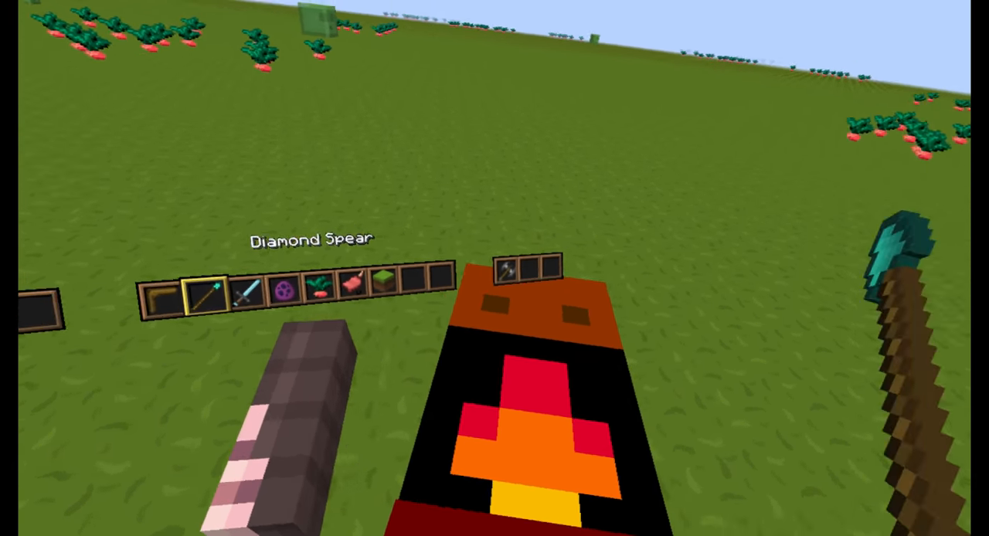
mouse_move(494, 268)
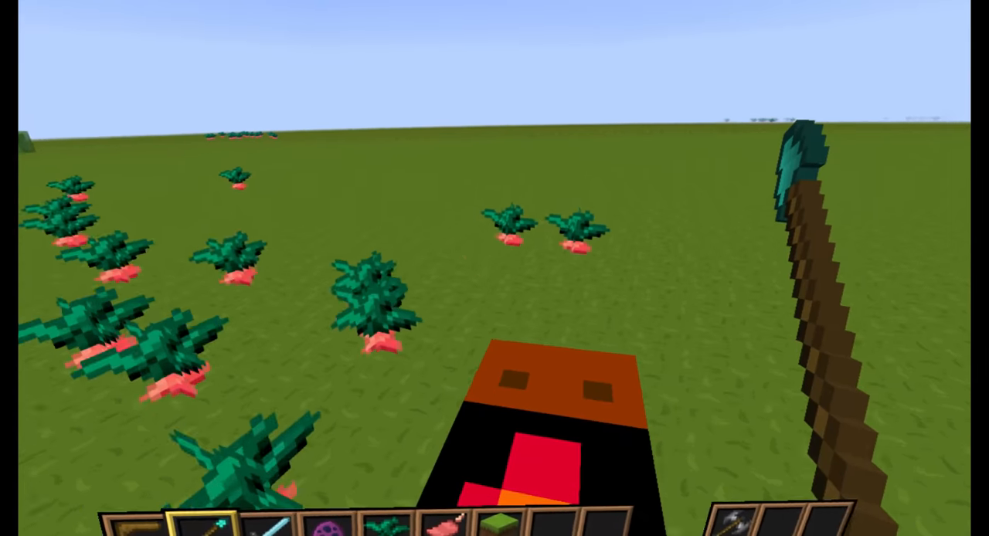
Reach the Video Settings screen through the game menu's Options.
key("e")
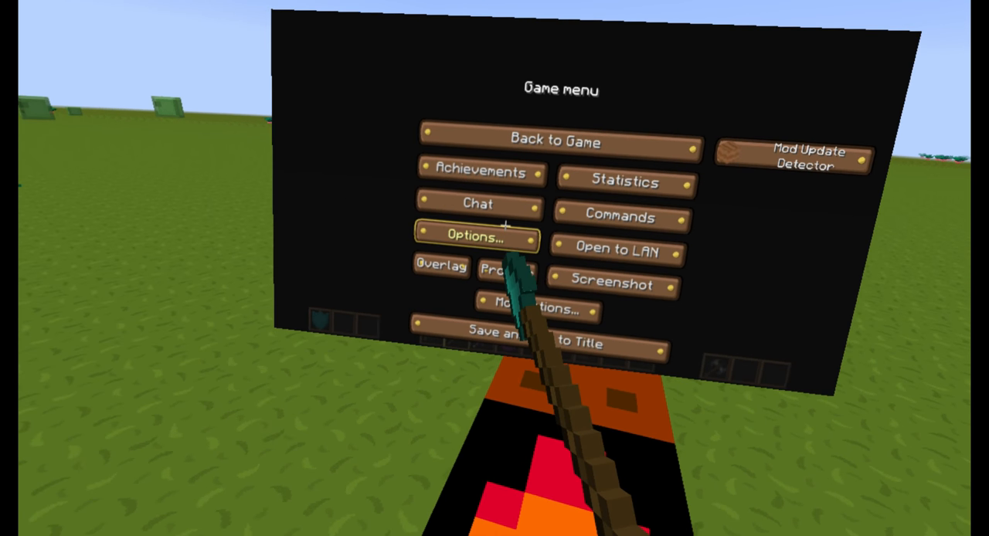
left_click(476, 237)
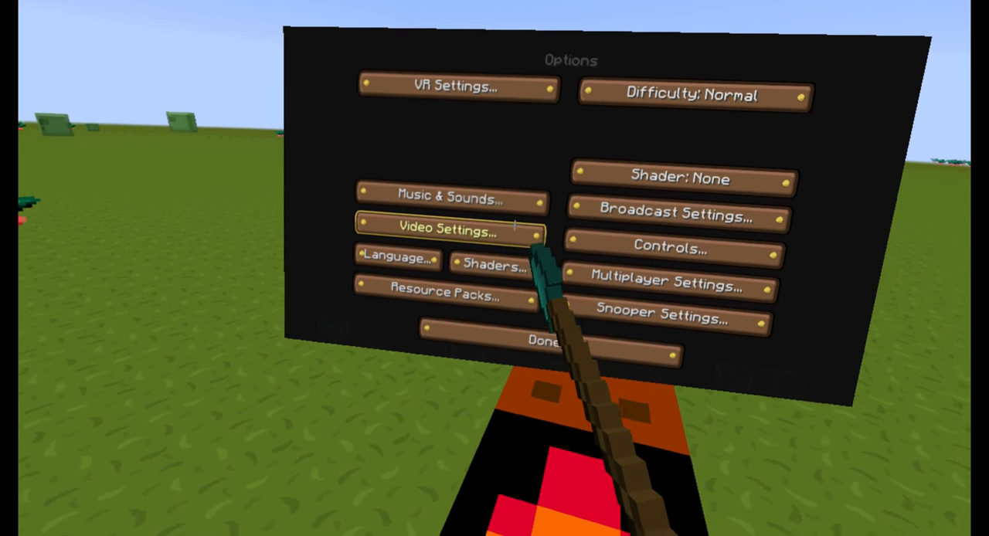
left_click(485, 266)
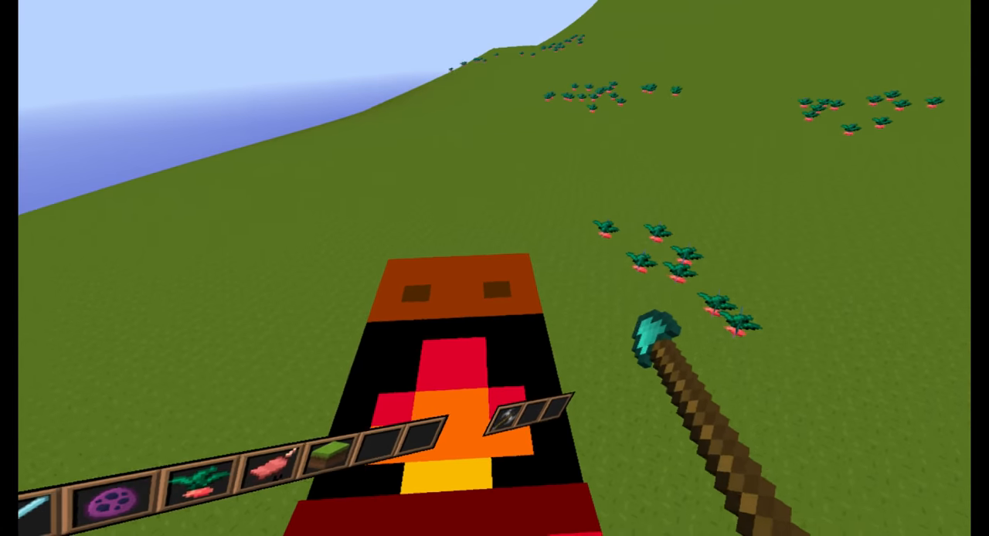
Bring up the game menu while mounted on the red chocobo.
key("Escape")
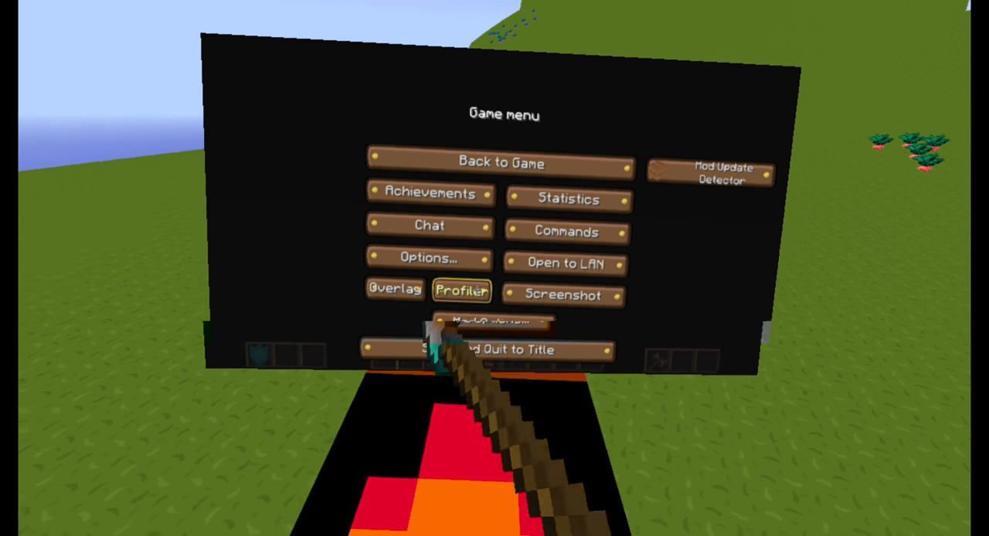